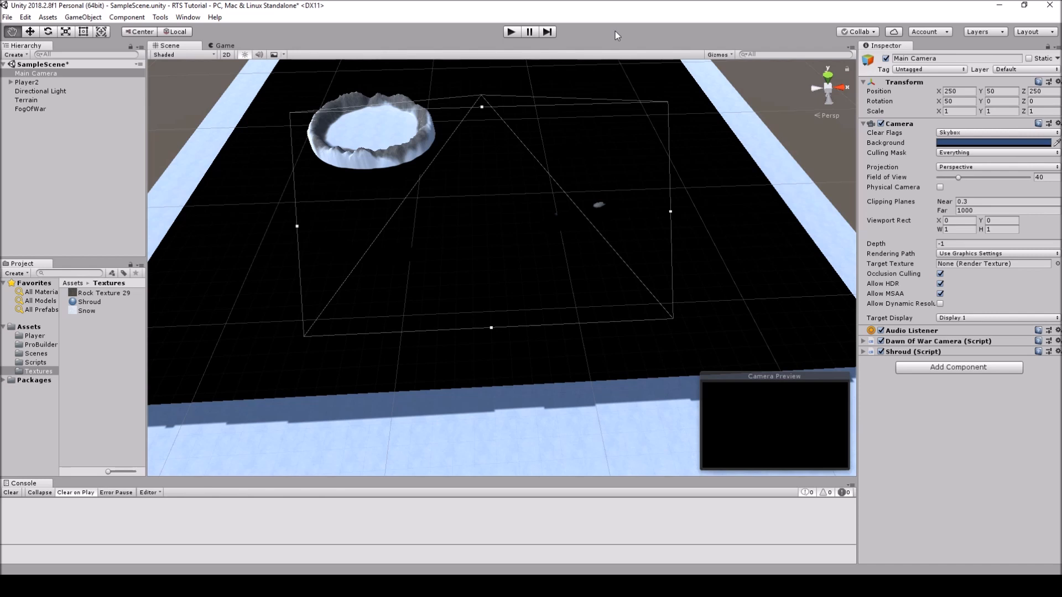
mouse_move(573, 372)
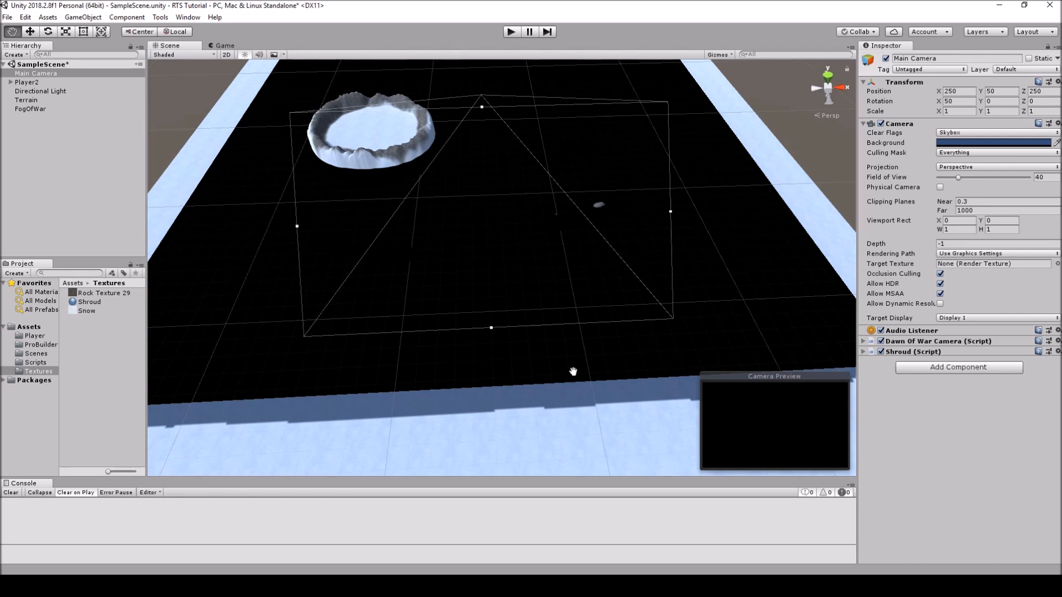
mouse_move(806, 504)
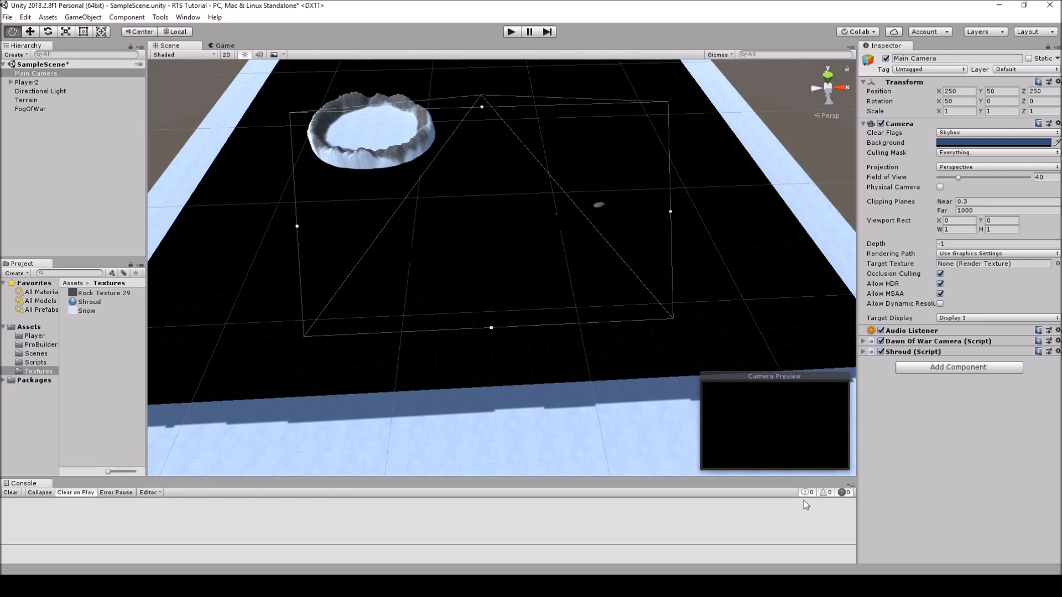
mouse_move(500, 30)
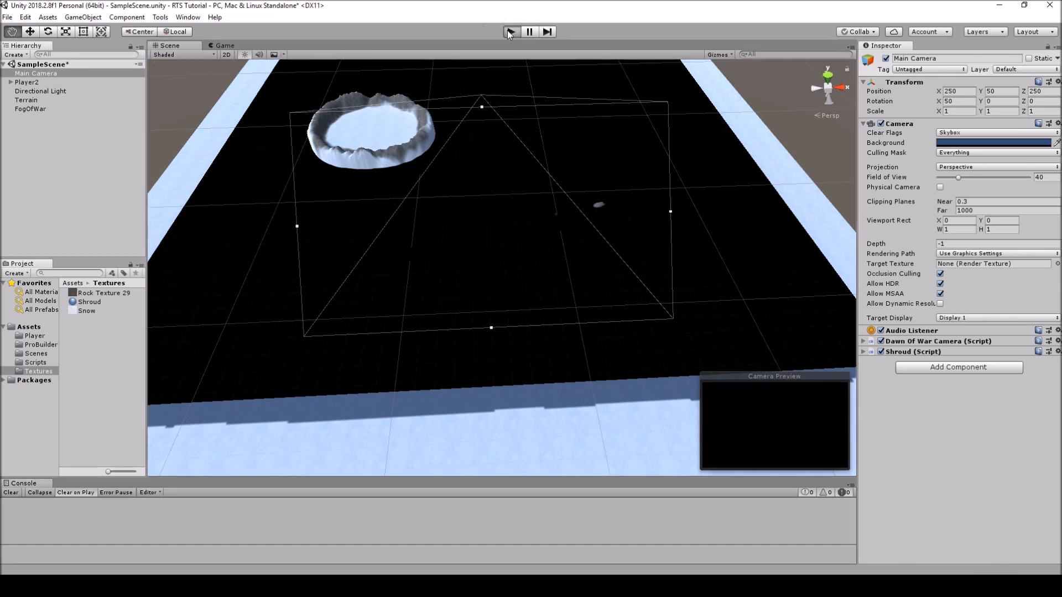
Run the game to preview the fog of war, then stop the test run.
click(510, 31)
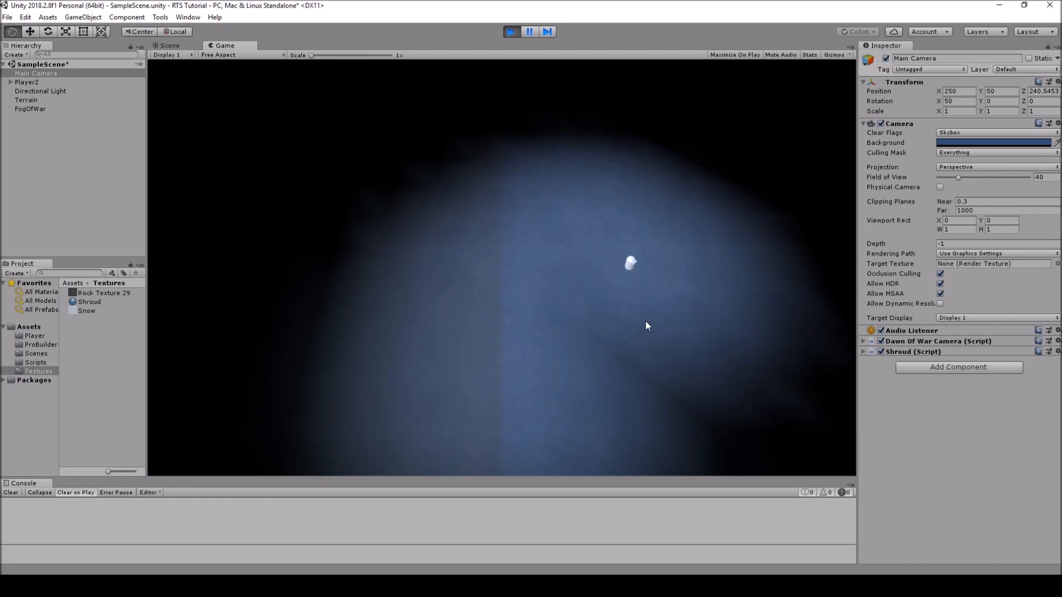
click(511, 31)
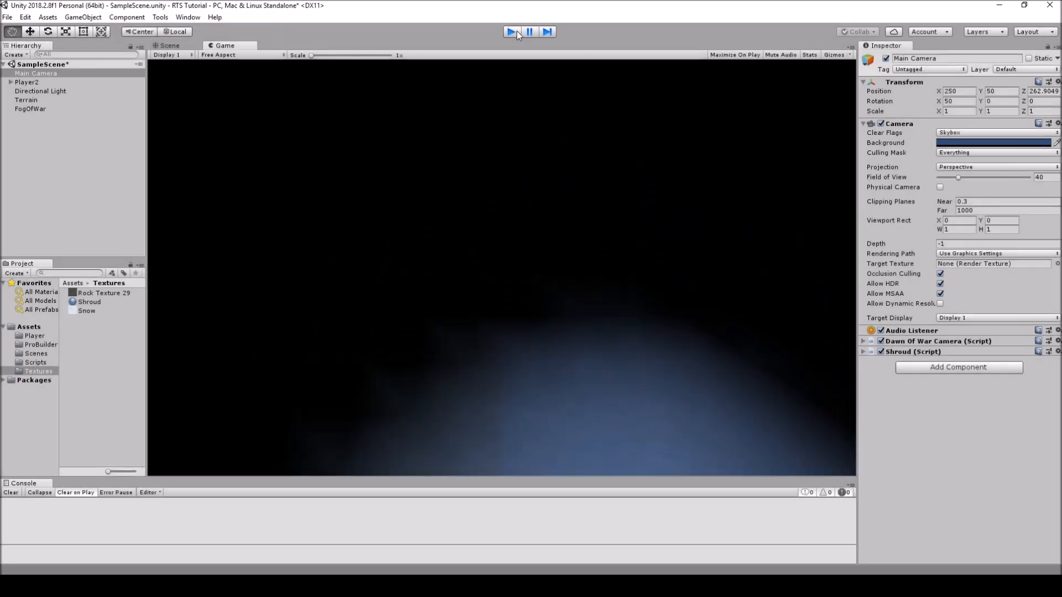
click(169, 45)
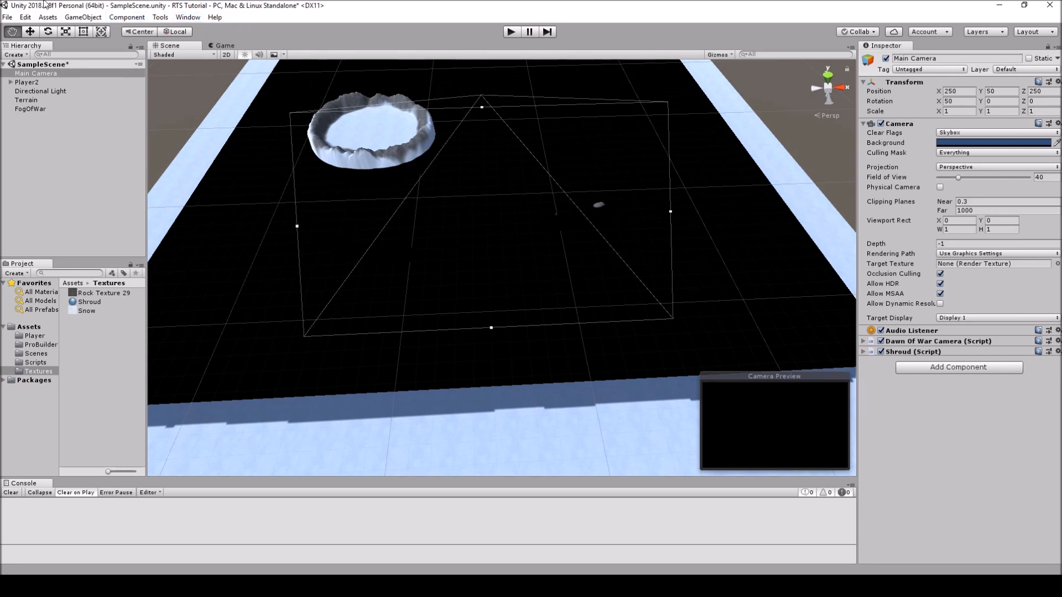
Disable Baked Global Illumination in the Lighting settings and run the game again.
click(188, 17)
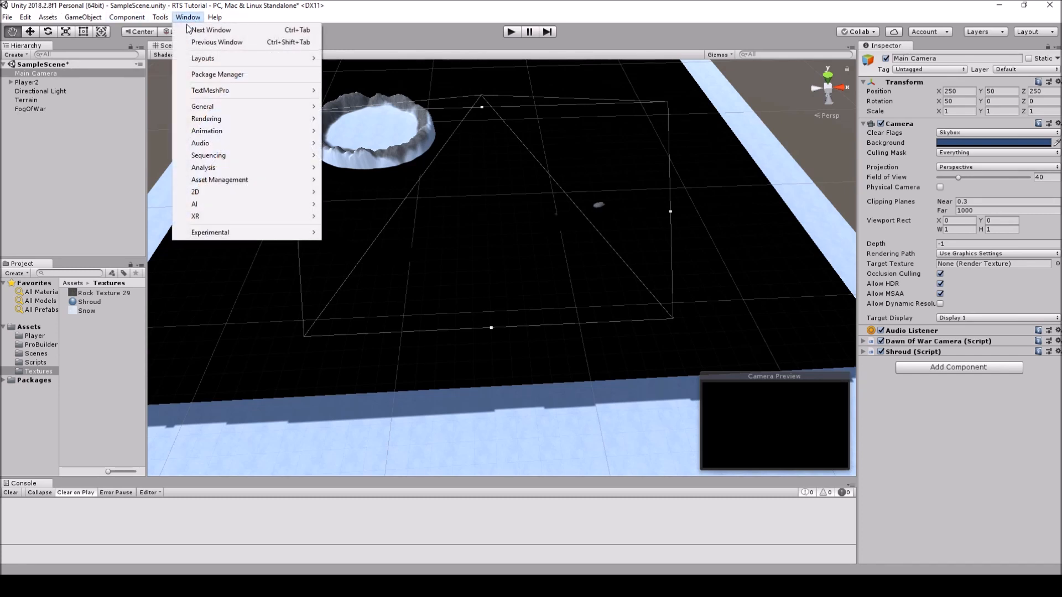
mouse_move(206, 119)
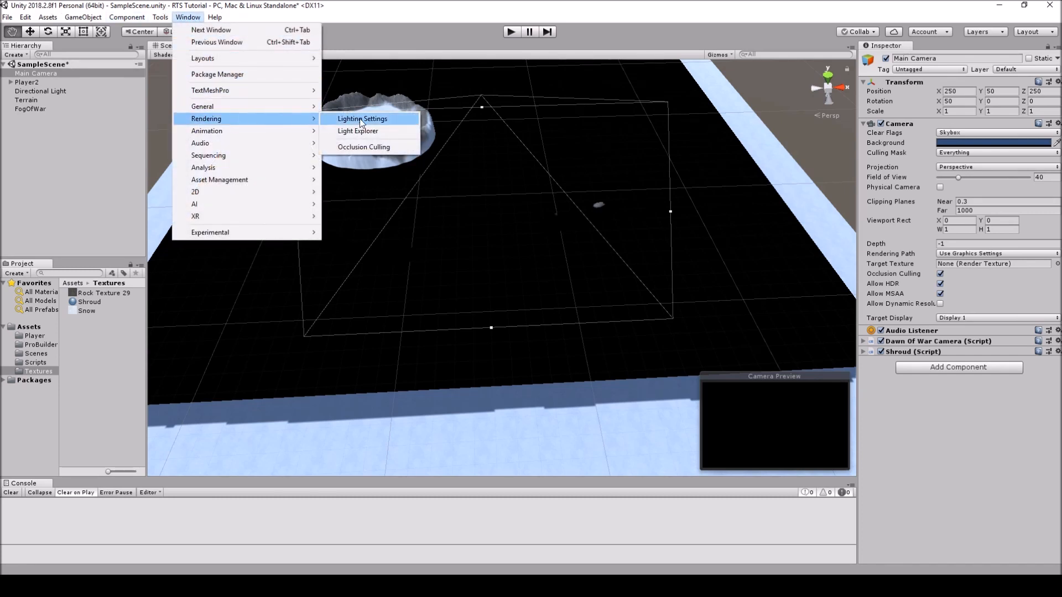
click(362, 118)
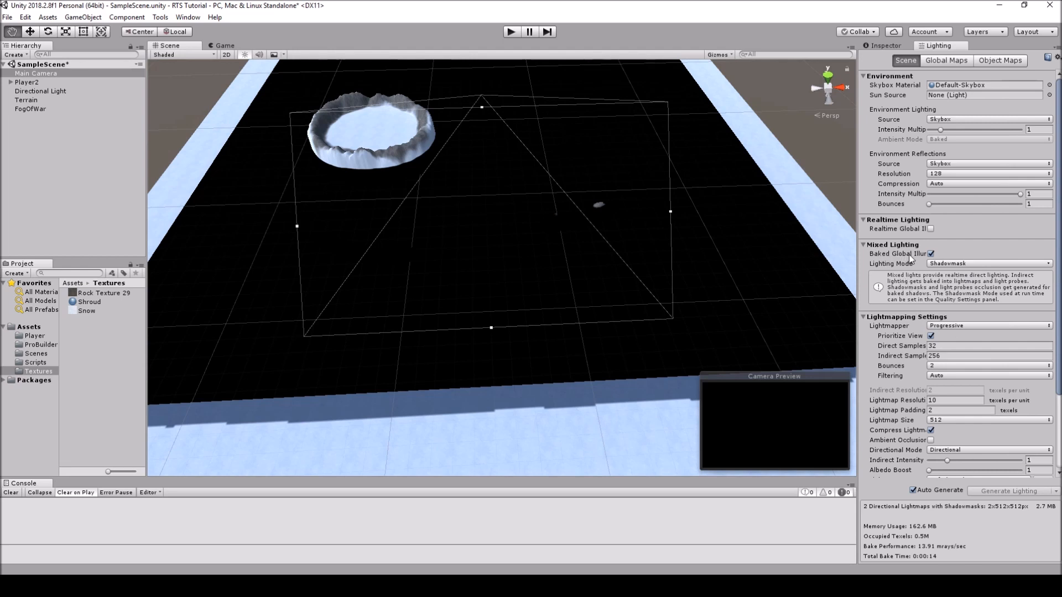
click(930, 253)
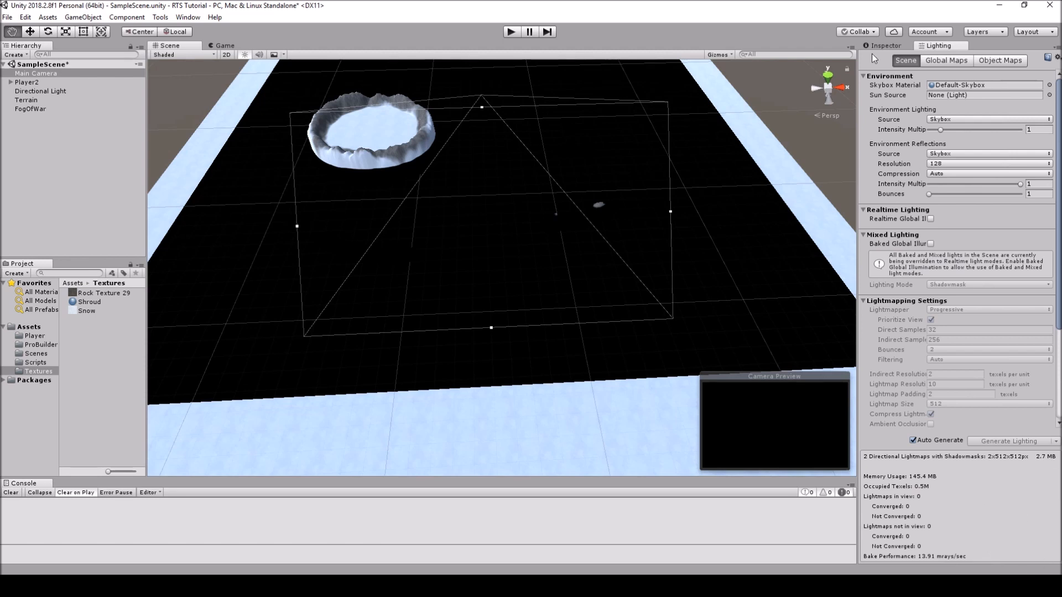
click(511, 31)
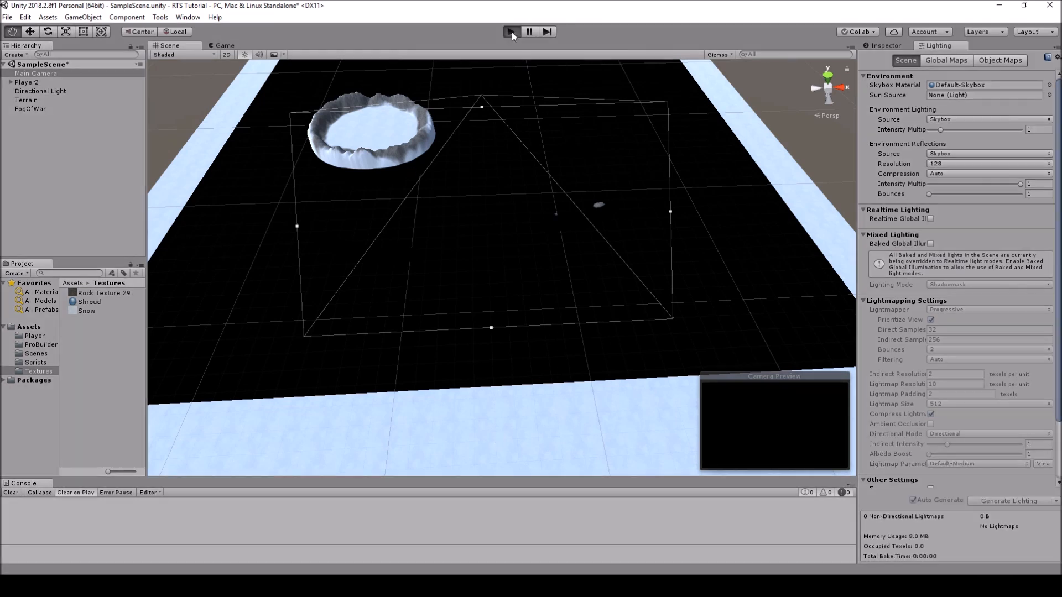
click(510, 31)
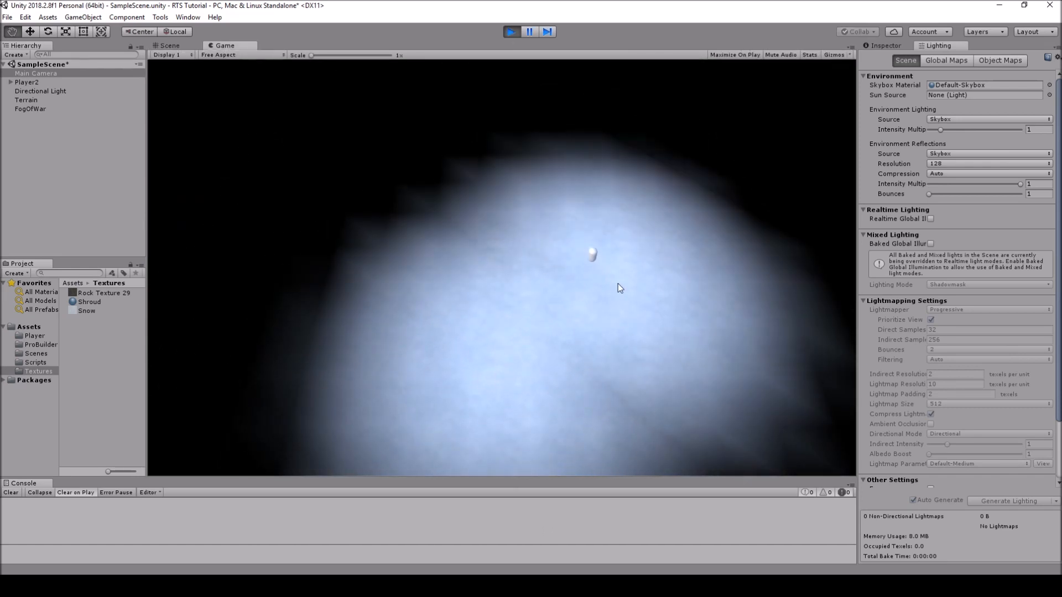
click(169, 46)
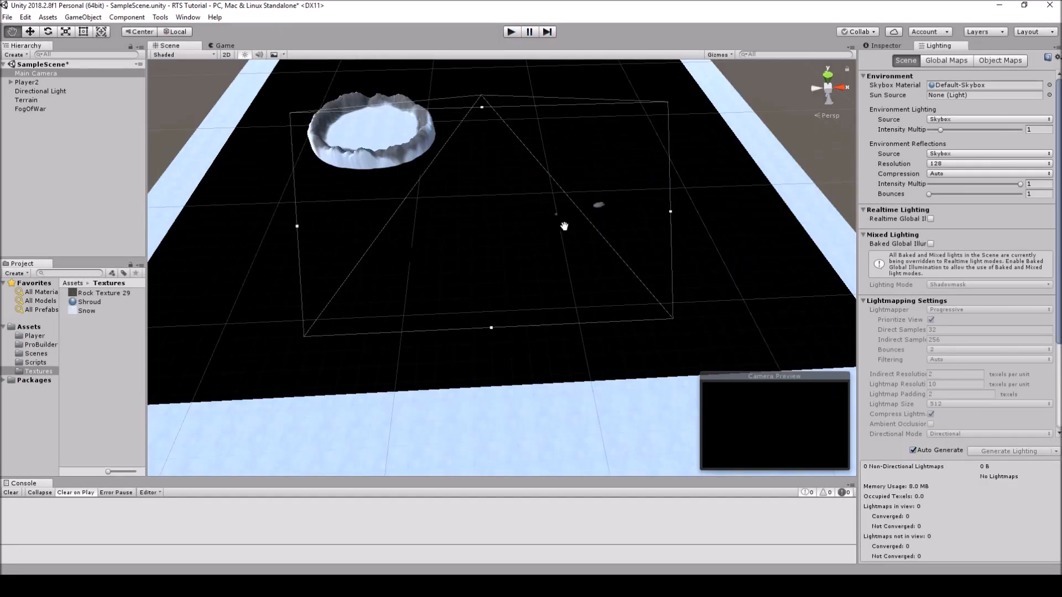